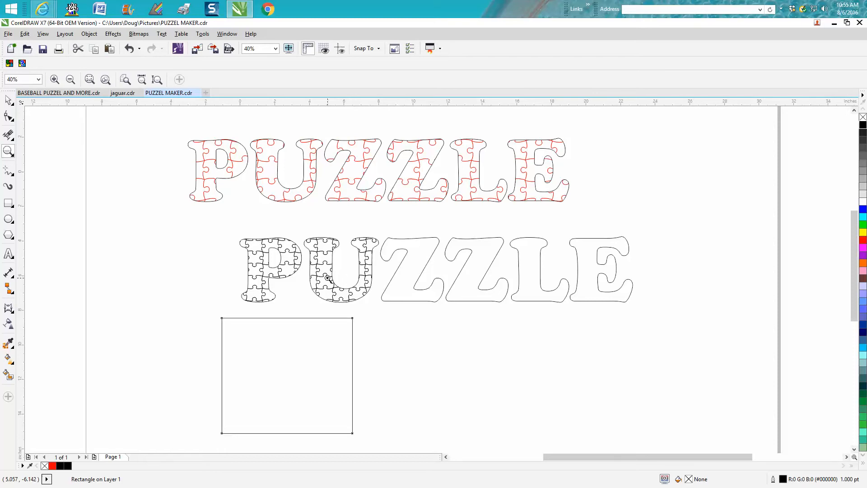
mouse_move(428, 280)
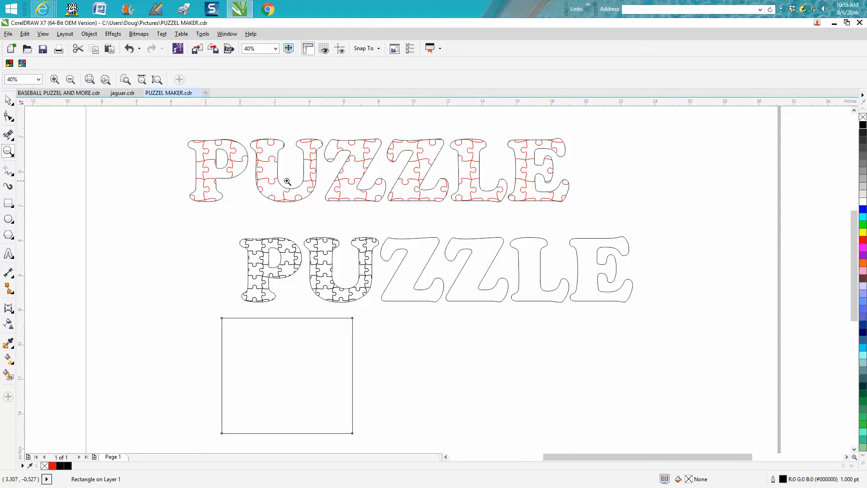
mouse_move(366, 192)
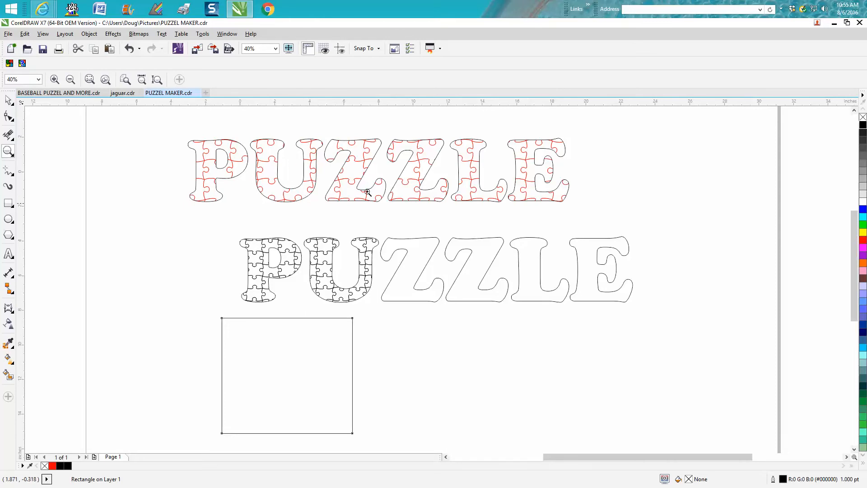
mouse_move(331, 274)
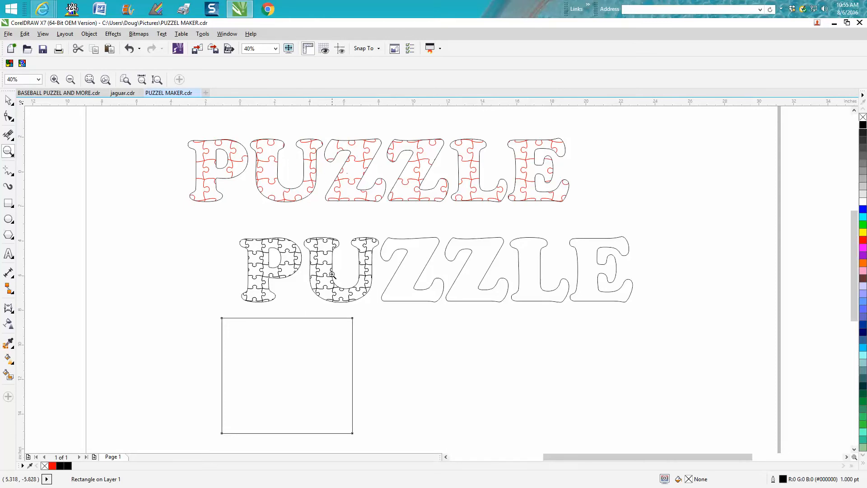
mouse_move(67, 130)
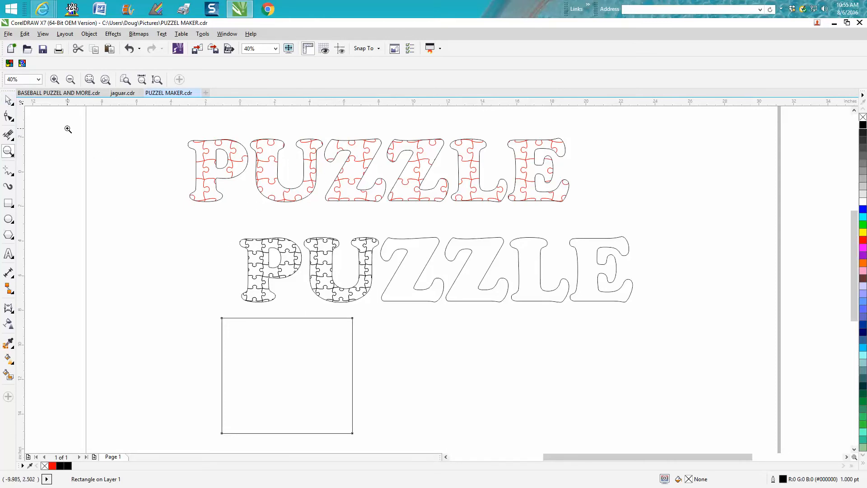
Add artistic text 'TE' below the PUZZLE words as a sample letter E
left_click(286, 375)
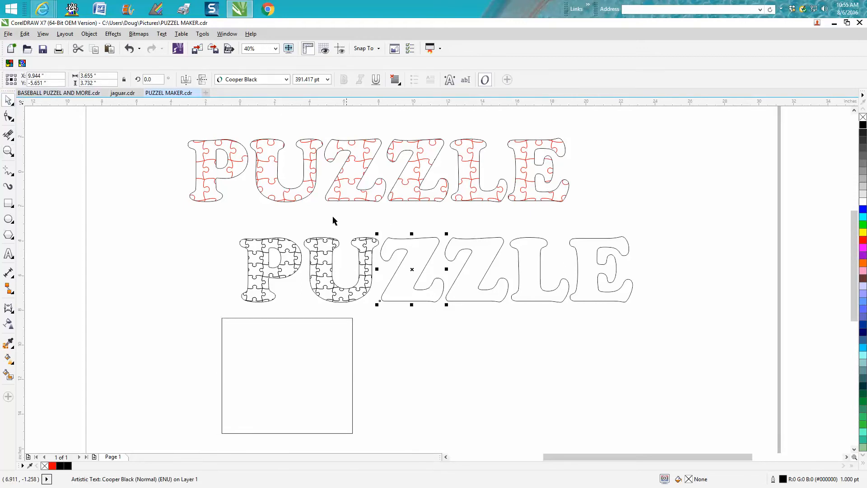
mouse_move(97, 252)
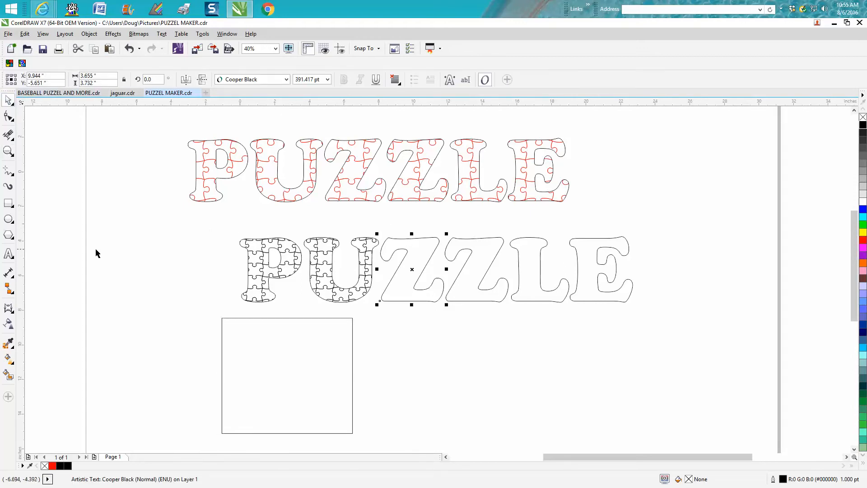
mouse_move(3, 246)
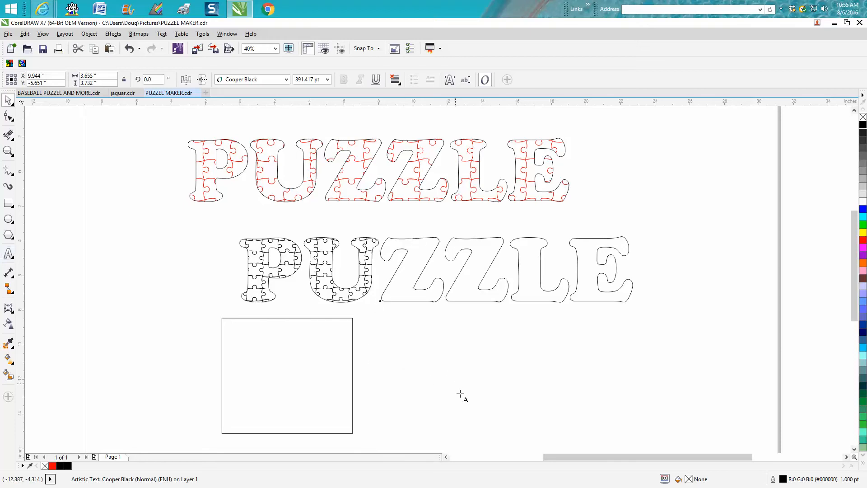
type("TE")
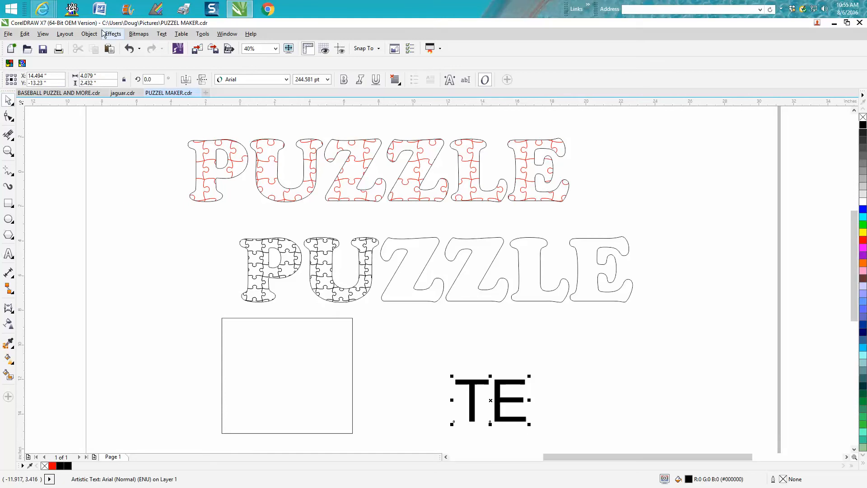
left_click(89, 34)
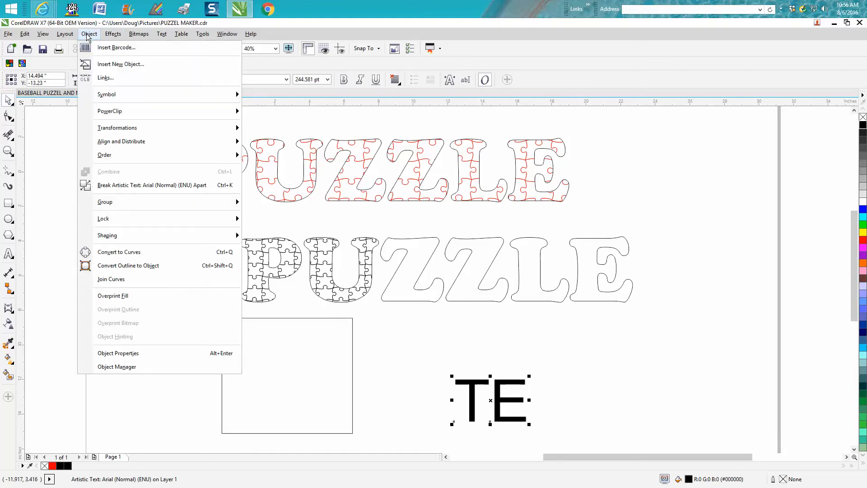
mouse_move(151, 184)
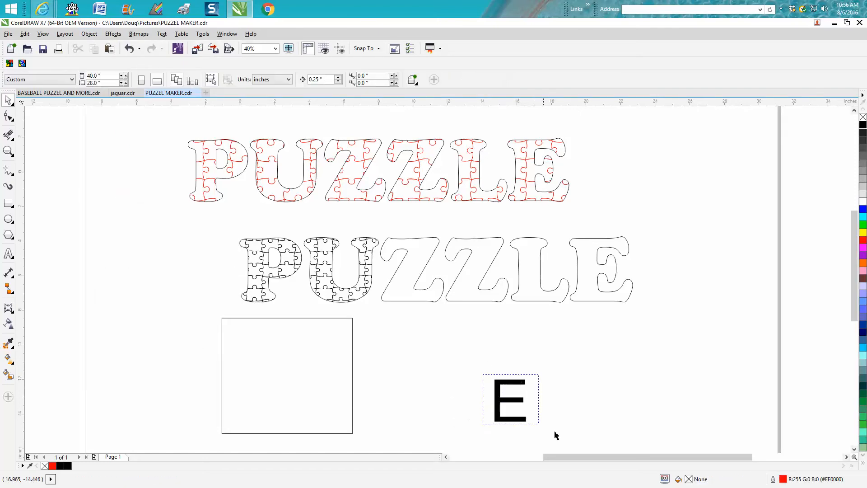
Generate a 20-piece jigsaw pattern inside the empty rectangle with Jigsaw Puzzle Creator
left_click(286, 375)
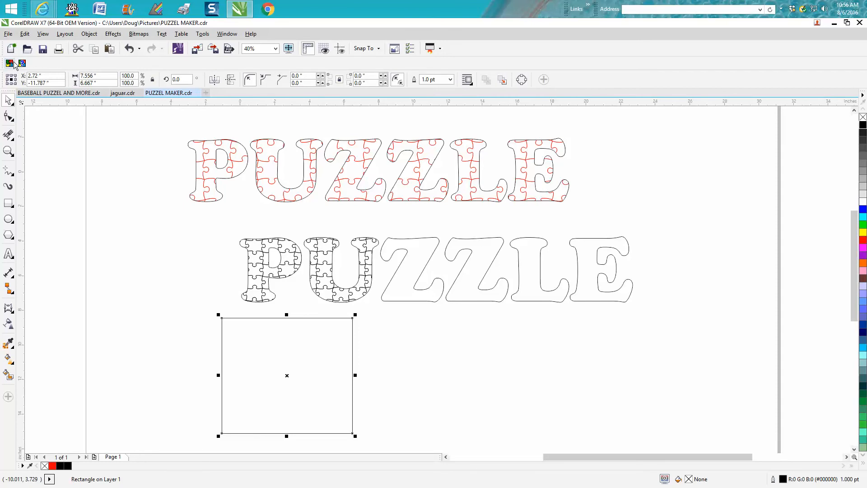
left_click(9, 63)
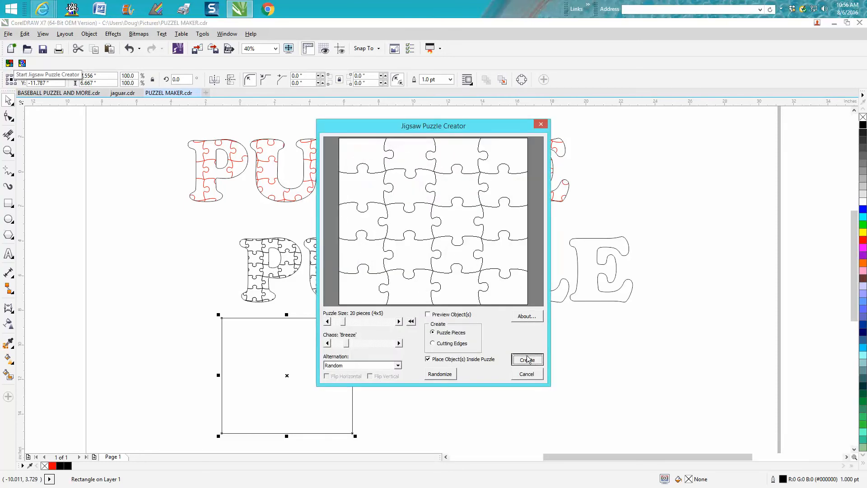
left_click(525, 360)
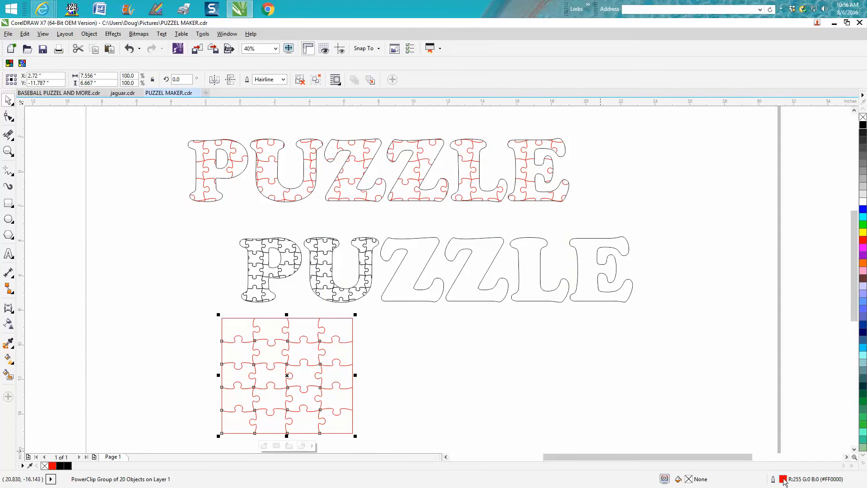
Change the jigsaw pieces' outline colour from red to black in the Outline Pen dialog
left_click(375, 198)
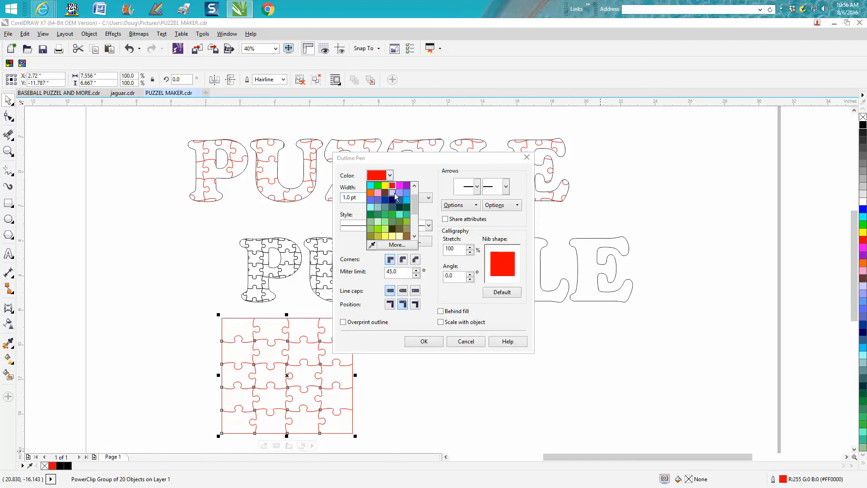
left_click(391, 192)
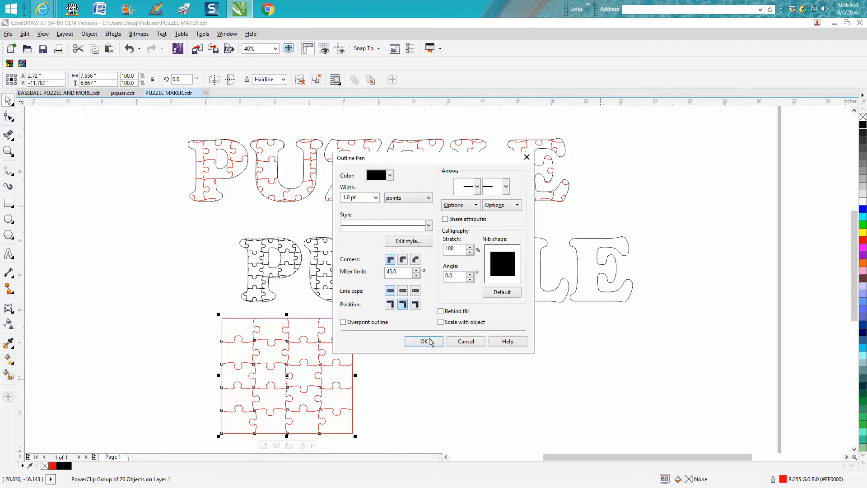
left_click(423, 341)
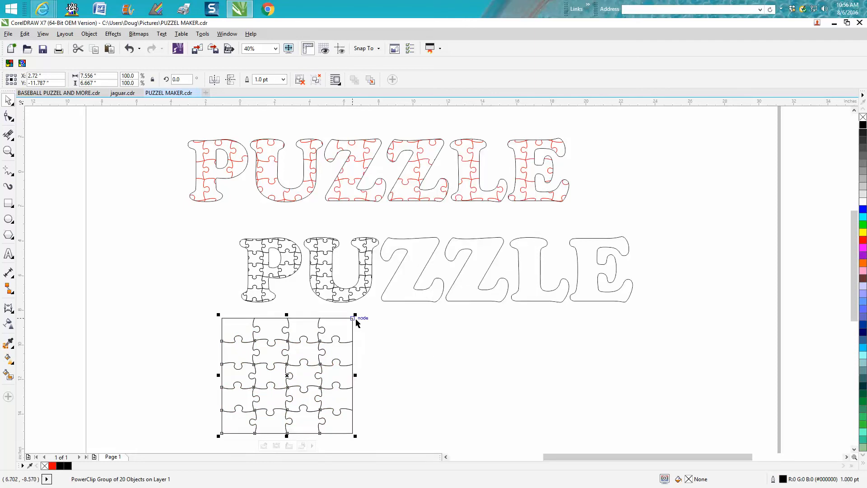
Scale the puzzle pattern down to letter size and duplicate it into four copies
left_click_drag(354, 315, 317, 347)
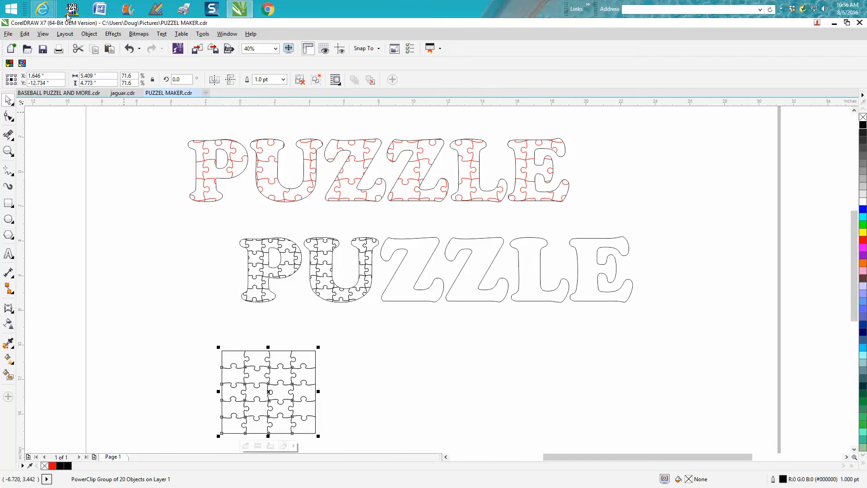
left_click(89, 33)
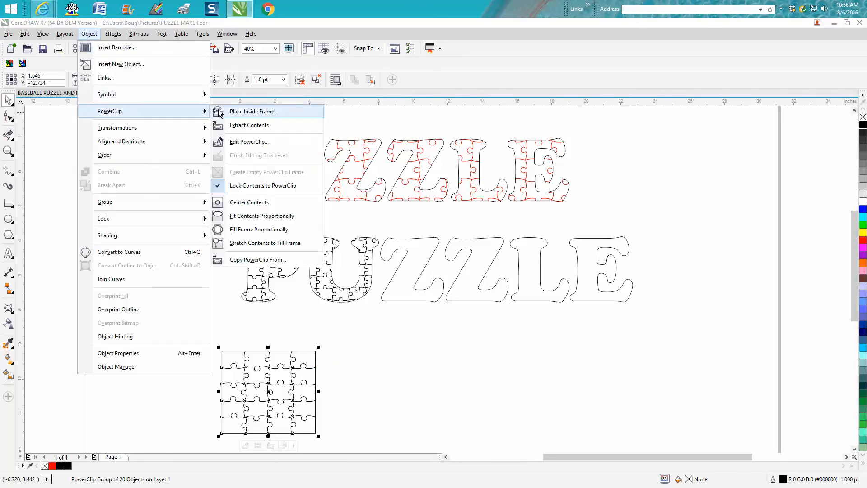
left_click(368, 343)
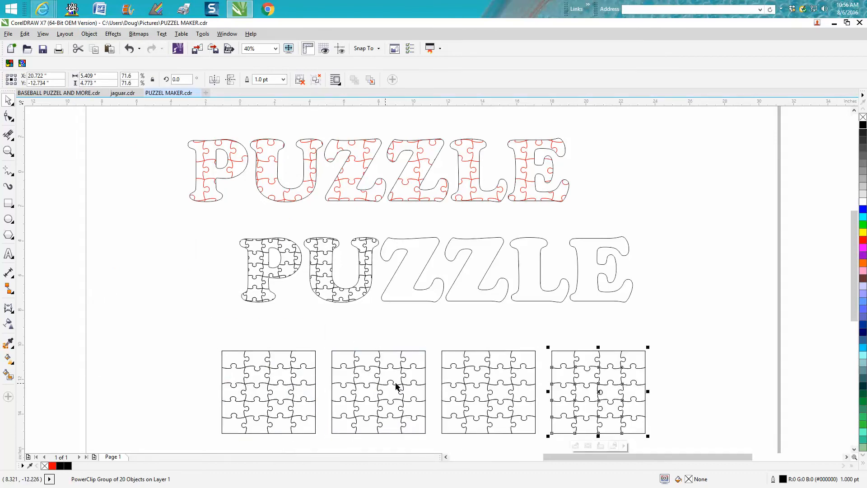
PowerClip the first pattern copy inside the lower word's first Z
left_click(268, 391)
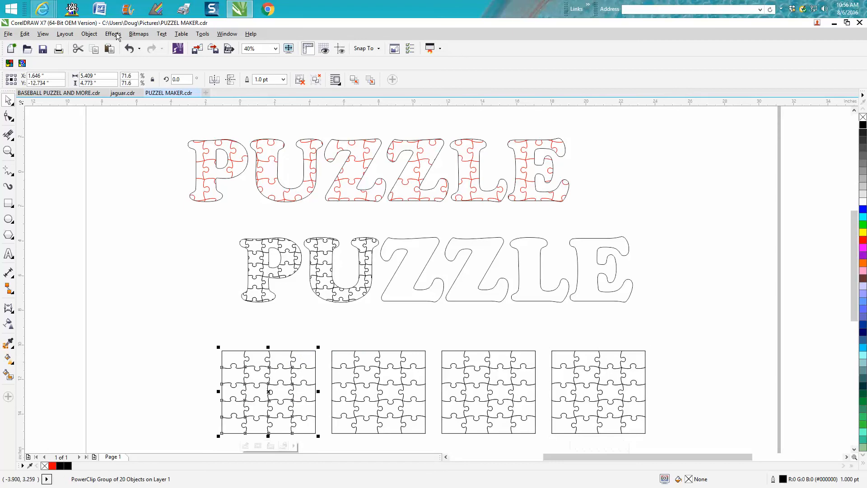
left_click(88, 33)
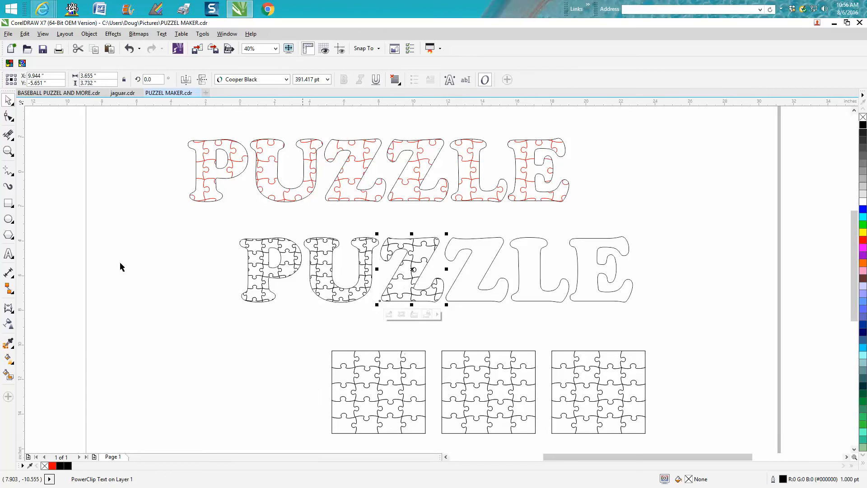
PowerClip one copy into the second Z and a 45°-rotated copy into the L
left_click(377, 391)
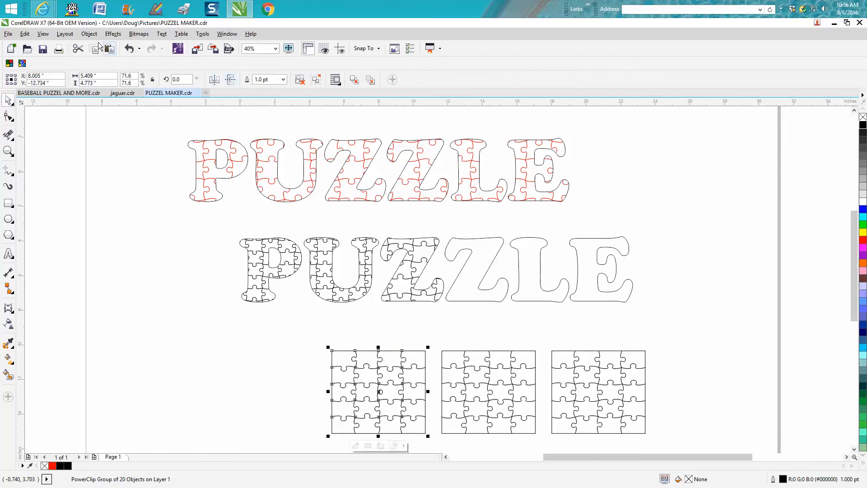
left_click(89, 34)
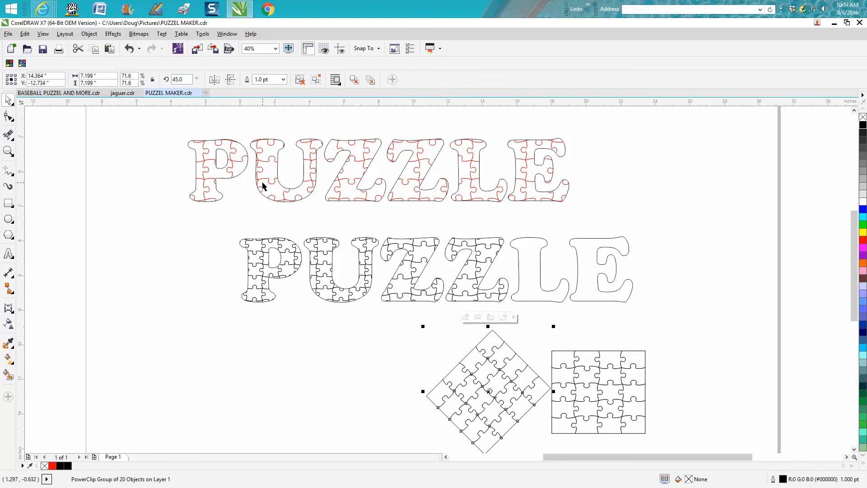
left_click(89, 34)
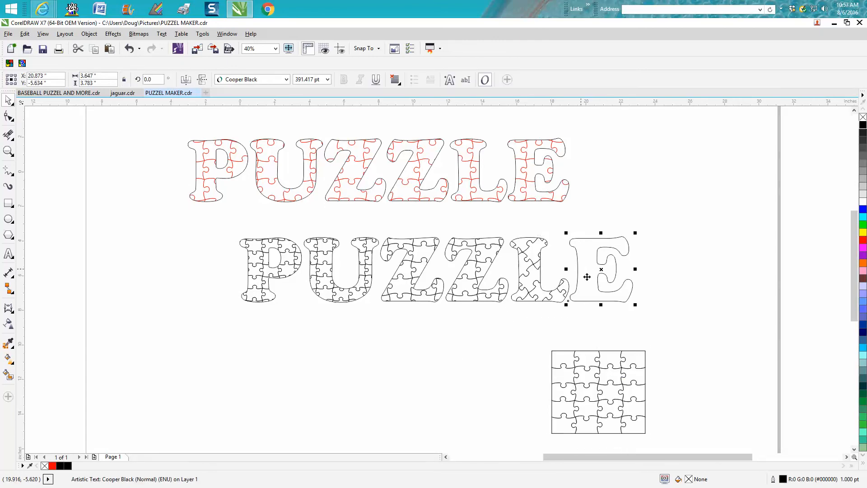
PowerClip the last spare pattern copy inside the E
left_click(89, 33)
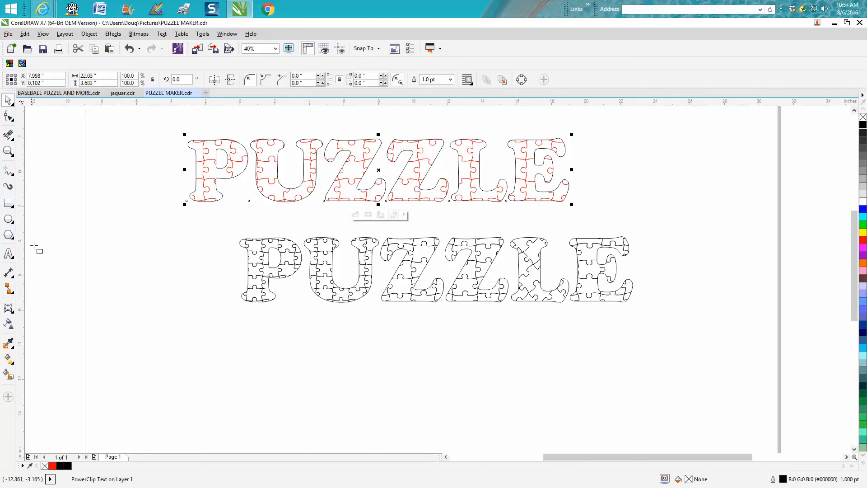
left_click_drag(178, 252, 436, 364)
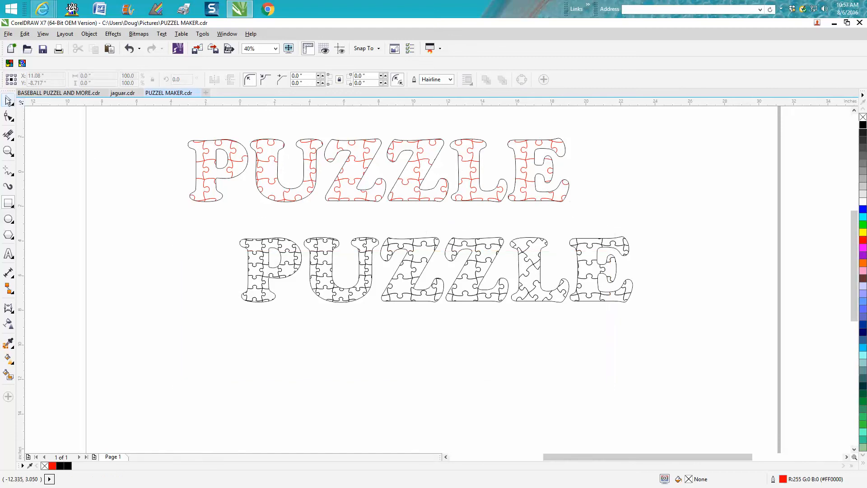
left_click(378, 170)
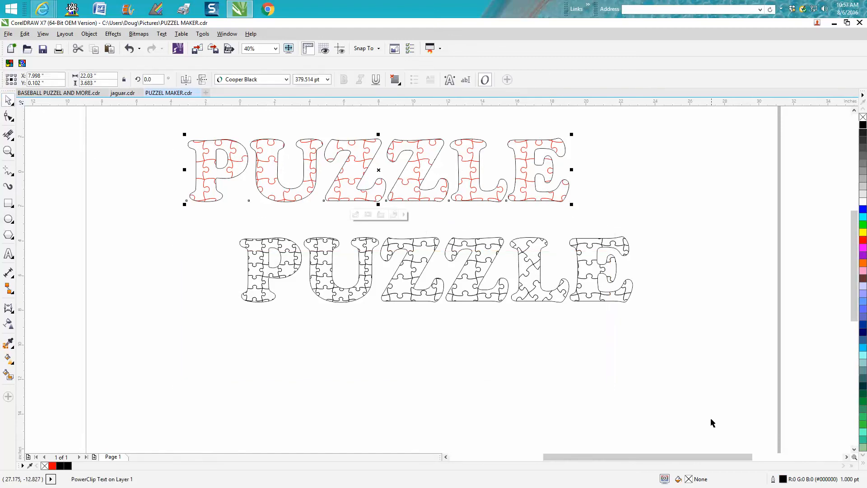
mouse_move(470, 180)
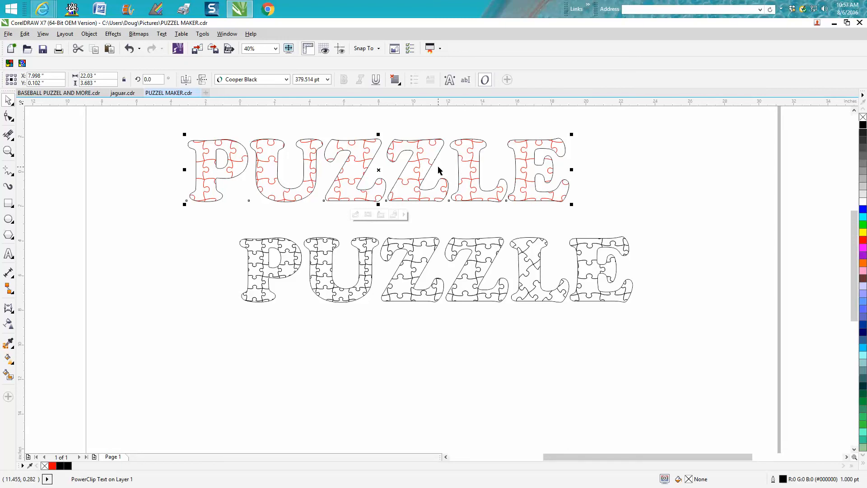
left_click(379, 170)
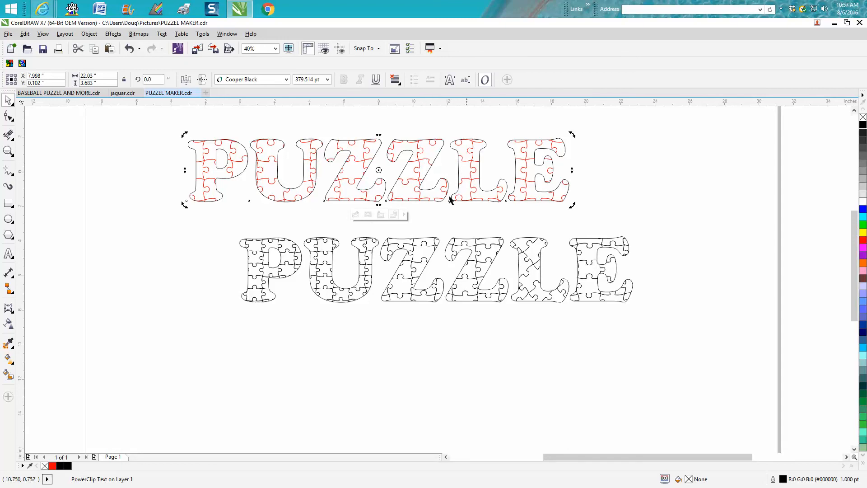
mouse_move(459, 221)
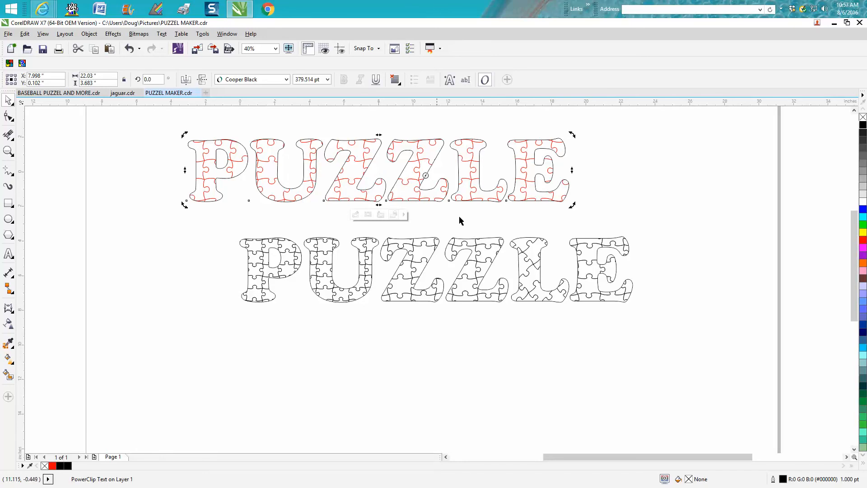